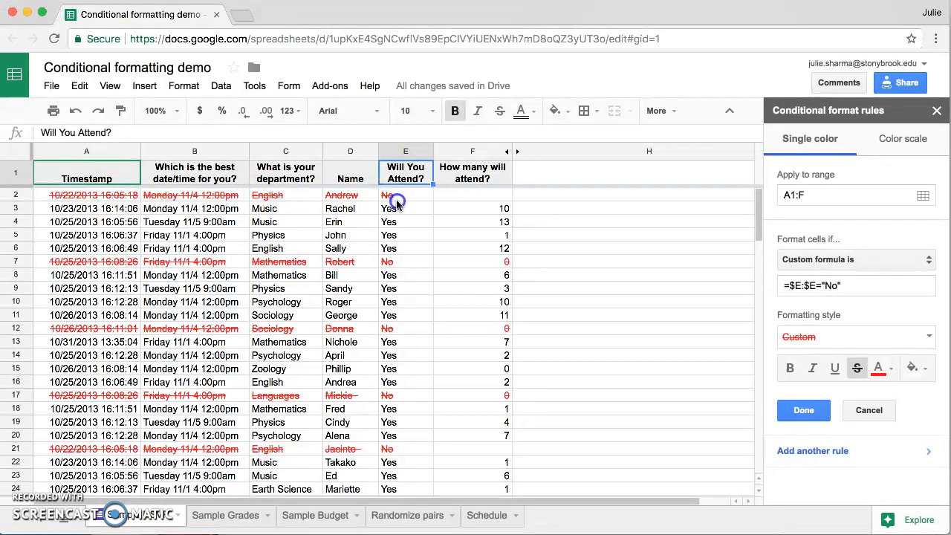
Delete the strikethrough rule for No rows, leaving the sheet with no formatting rules.
{"action": "left_click", "coordinate": [406, 194]}
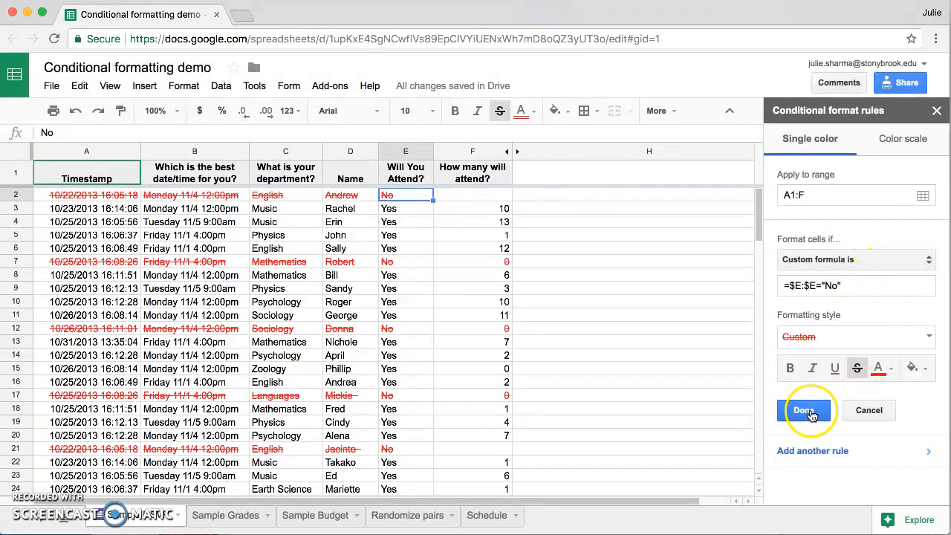
{"action": "left_click", "coordinate": [804, 410]}
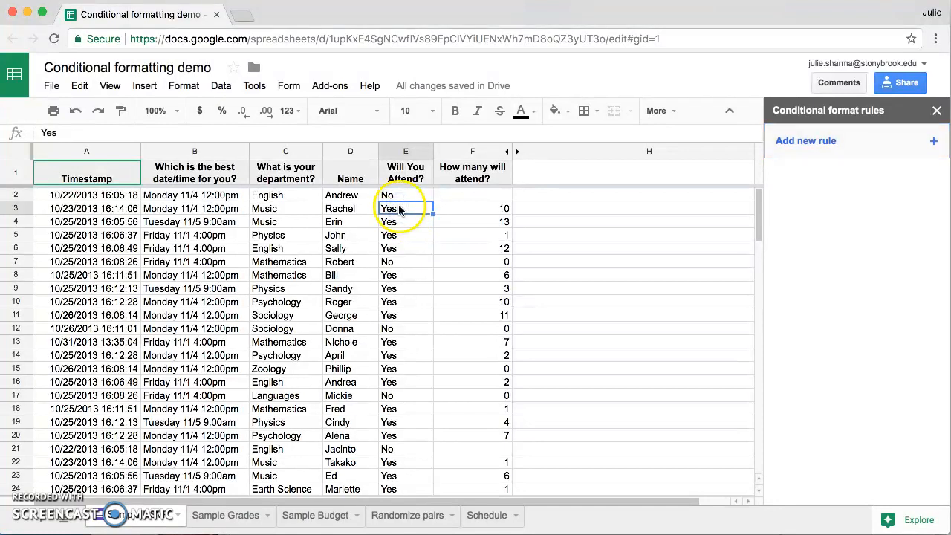
Add a new conditional formatting rule over the response range A1:F122.
{"action": "left_click", "coordinate": [472, 208]}
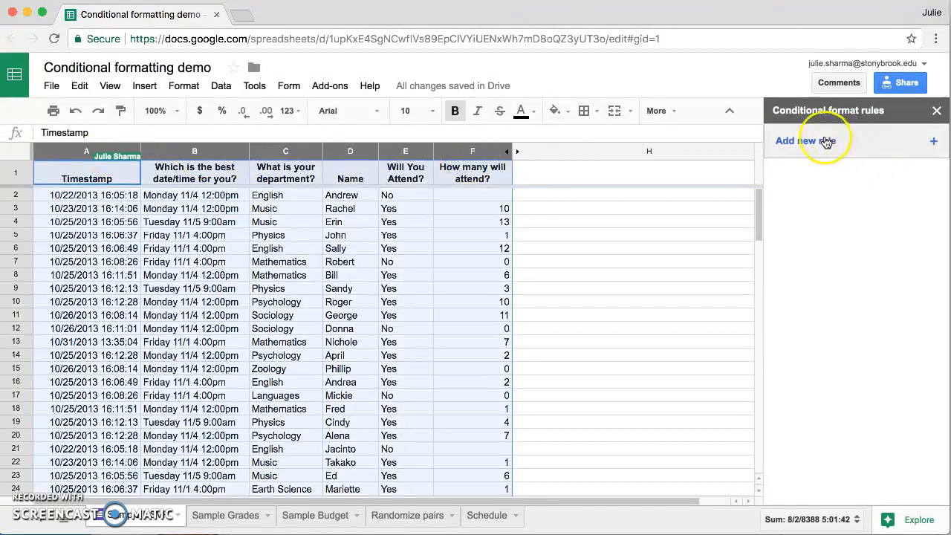
{"action": "left_click", "coordinate": [805, 139]}
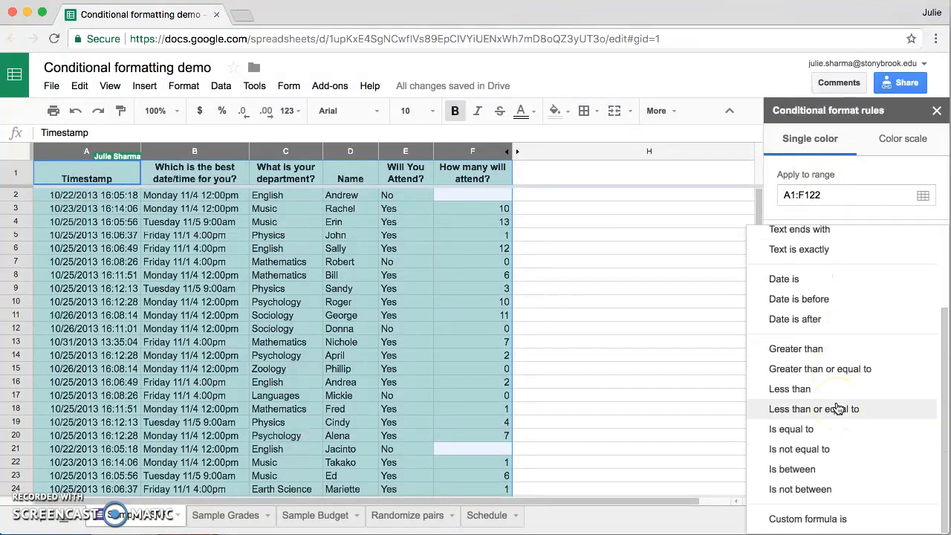
{"action": "mouse_move", "coordinate": [808, 519]}
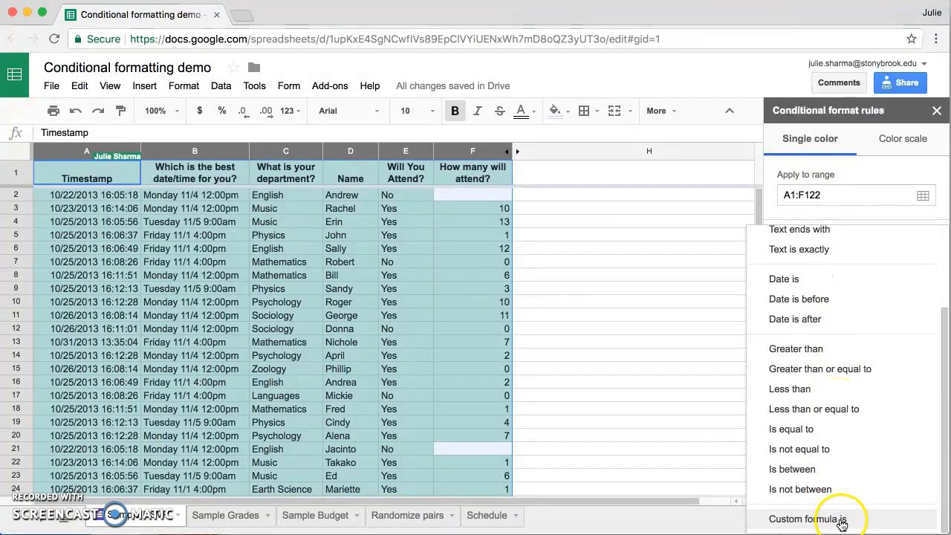
Set the rule to Custom formula is with =AND($E:$E="Yes", $F:$F>7).
{"action": "left_click", "coordinate": [806, 518]}
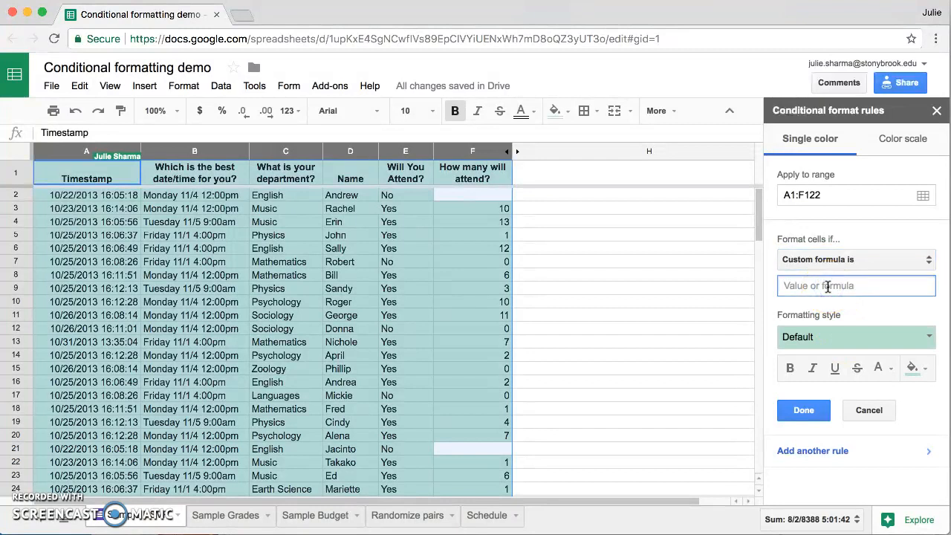
{"action": "type", "text": "="}
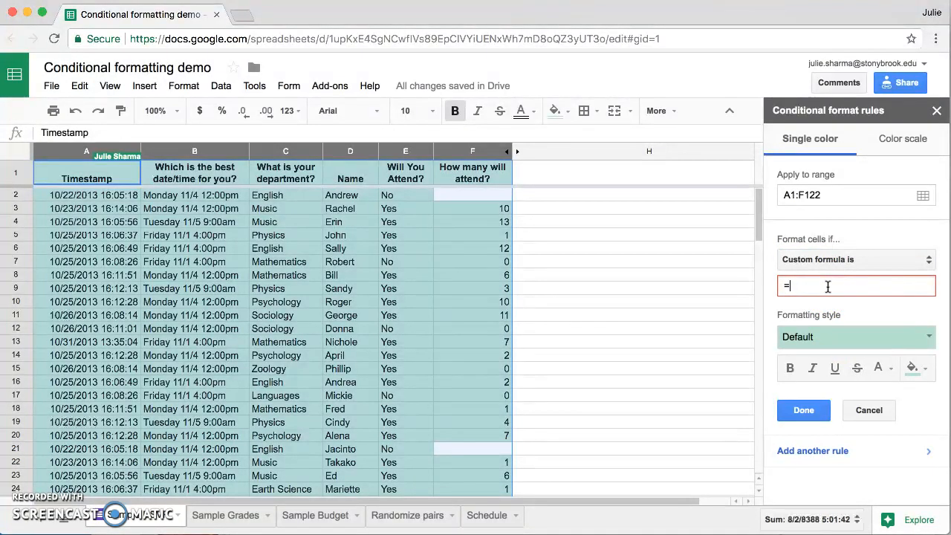
{"action": "type", "text": "AND"}
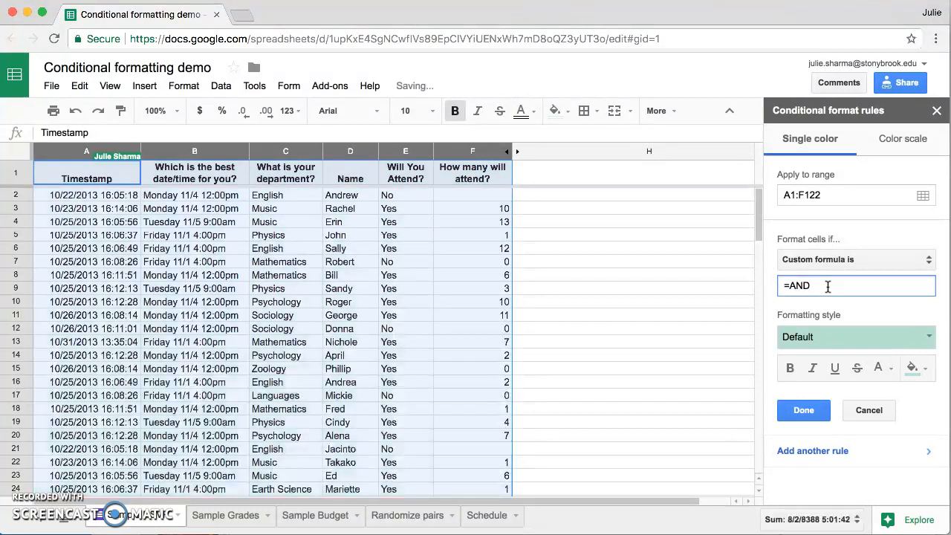
{"action": "type", "text": "()"}
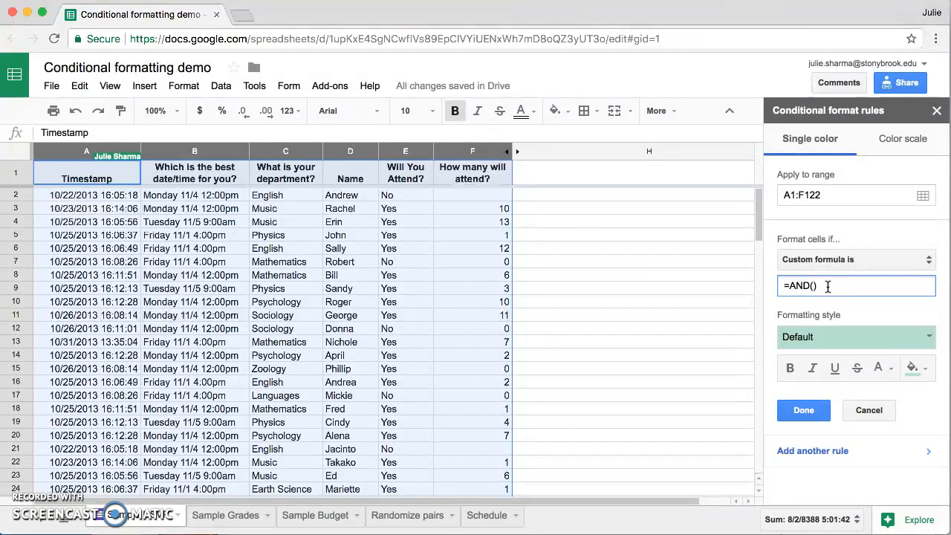
{"action": "type", "text": "$E$E"}
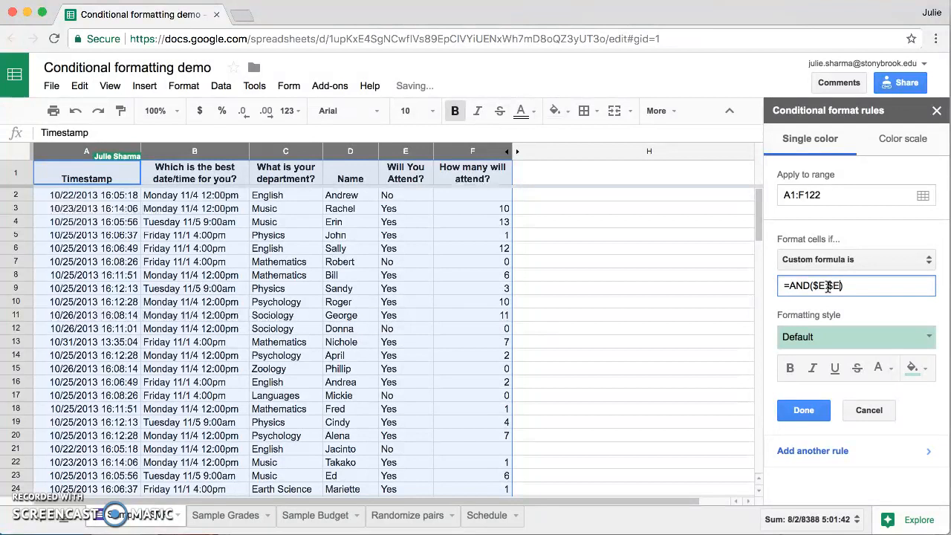
{"action": "type", "text": "=\""}
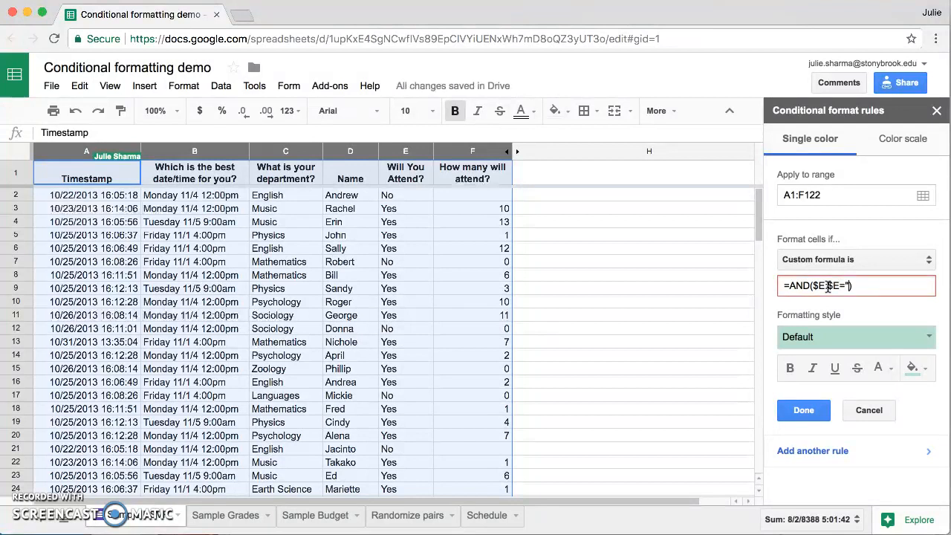
{"action": "type", "text": "Yes\")"}
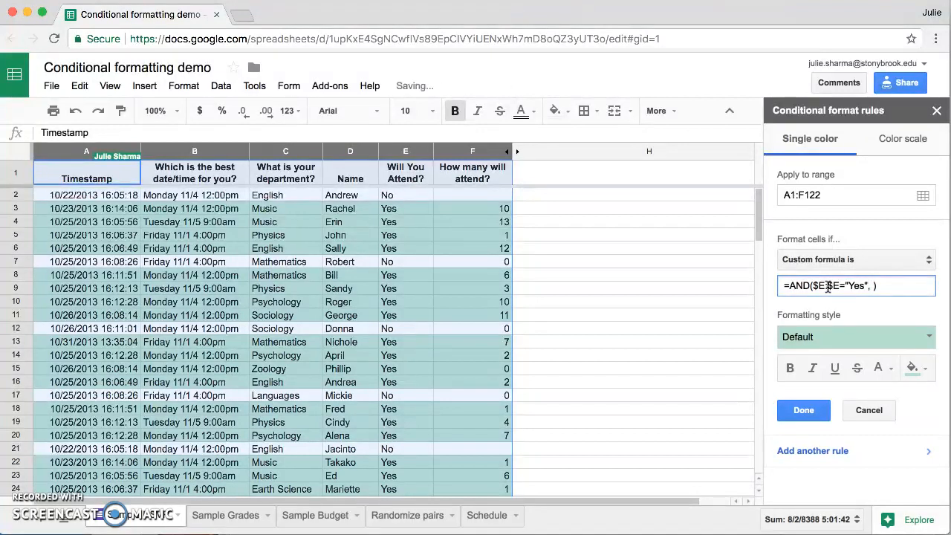
{"action": "type", "text": "$:F"}
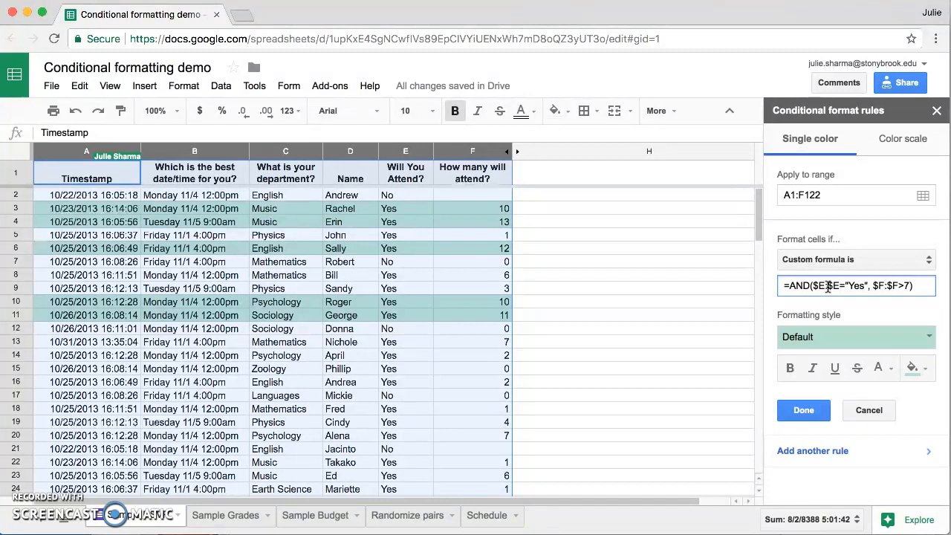
{"action": "mouse_move", "coordinate": [856, 336]}
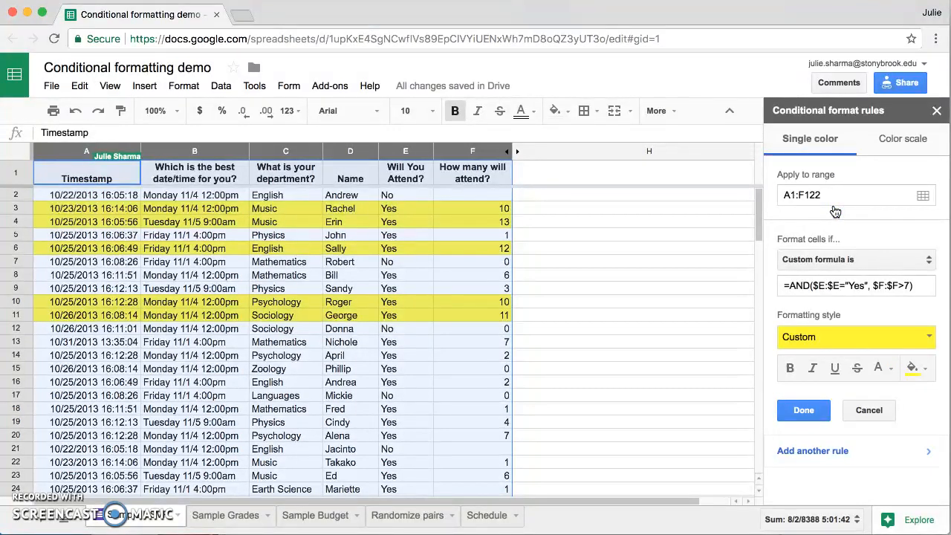
Scroll down the sheet to check which rows picked up the yellow highlight.
{"action": "scroll", "scroll_direction": "down", "scroll_amount": 3}
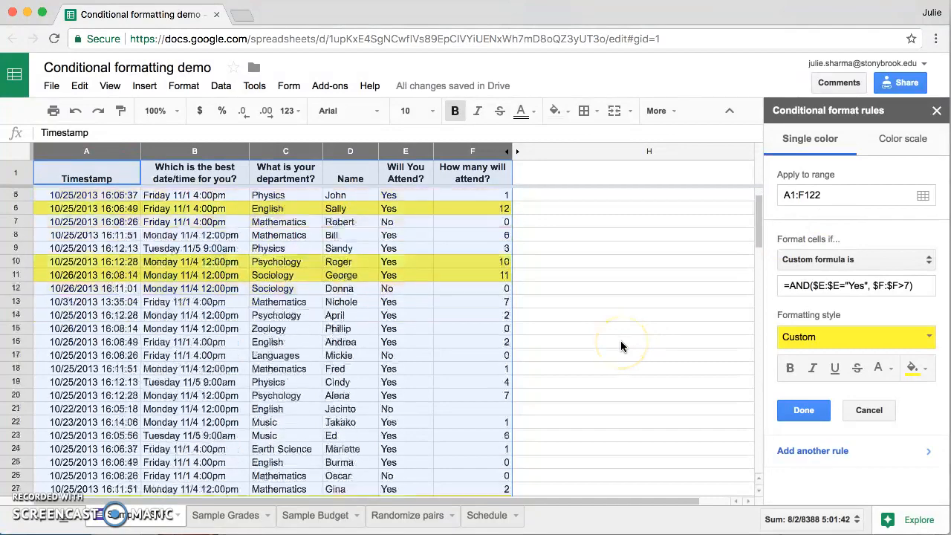
{"action": "scroll", "scroll_direction": "down", "scroll_amount": 3}
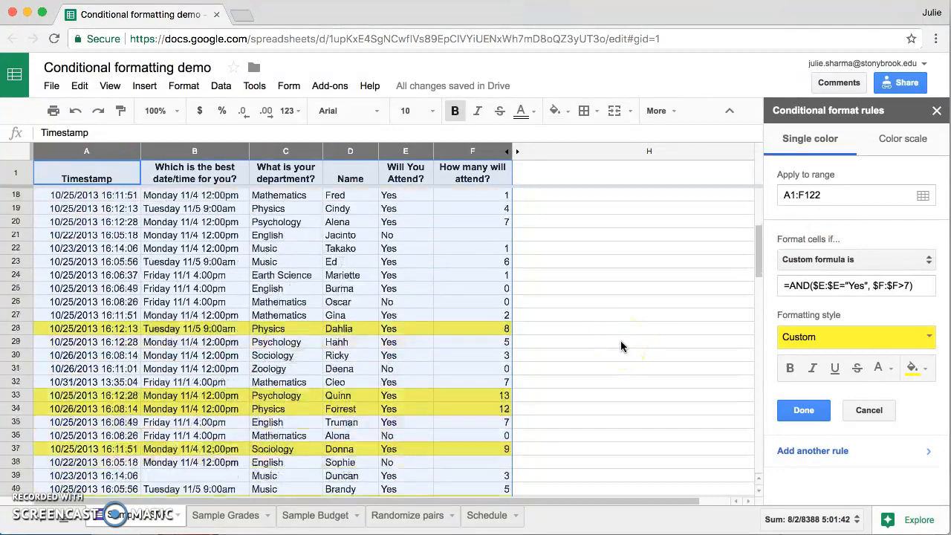
{"action": "scroll", "scroll_direction": "down", "scroll_amount": 3}
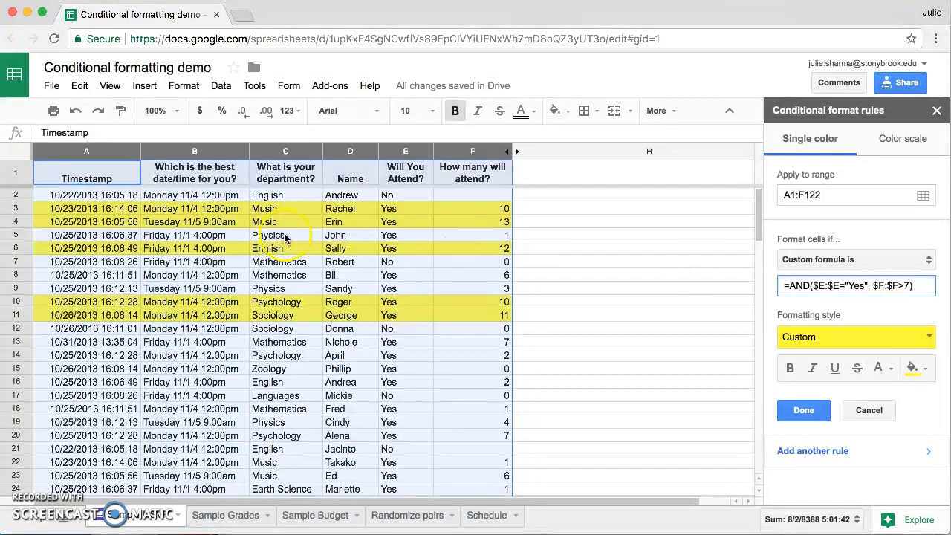
{"action": "mouse_move", "coordinate": [287, 256]}
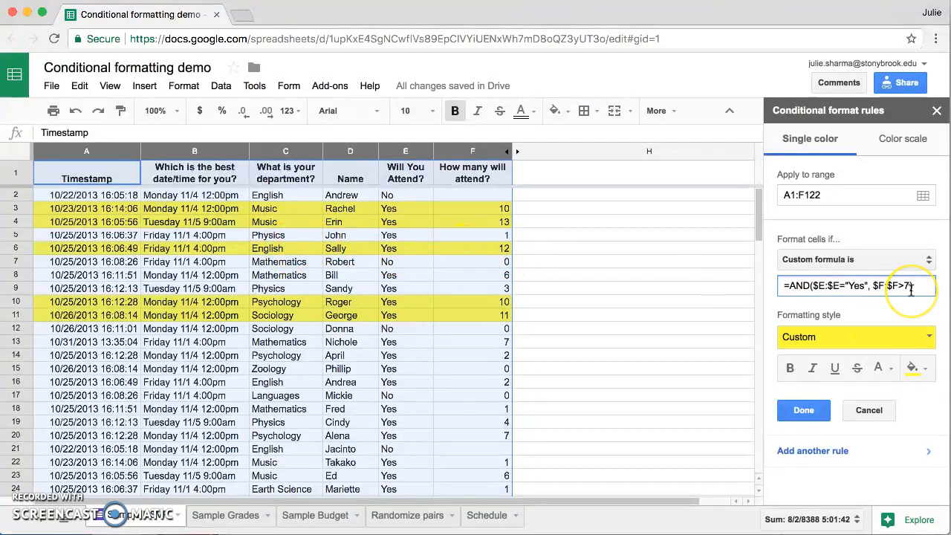
Extend the formula with $C:$C="English", save the rule and check the highlighted rows.
{"action": "type", "text": ")"}
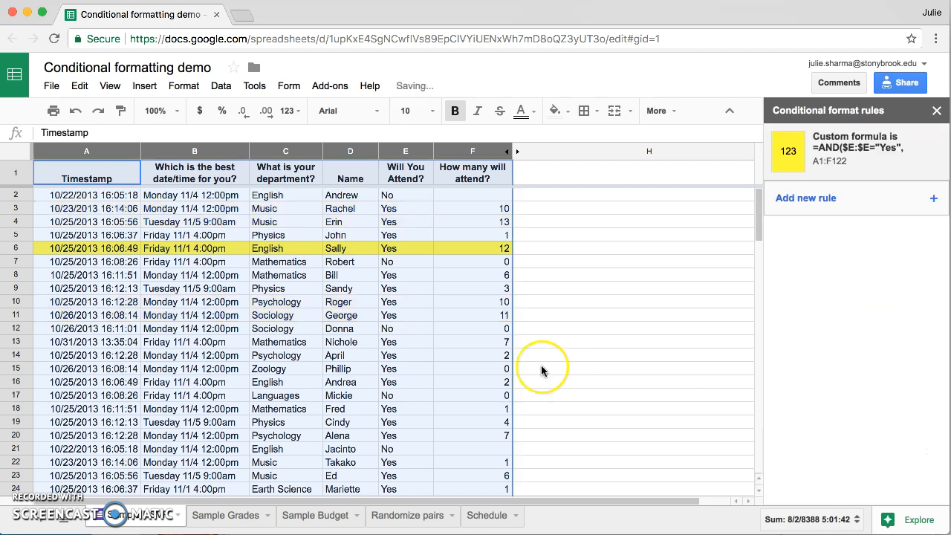
{"action": "scroll", "scroll_direction": "down", "scroll_amount": 3}
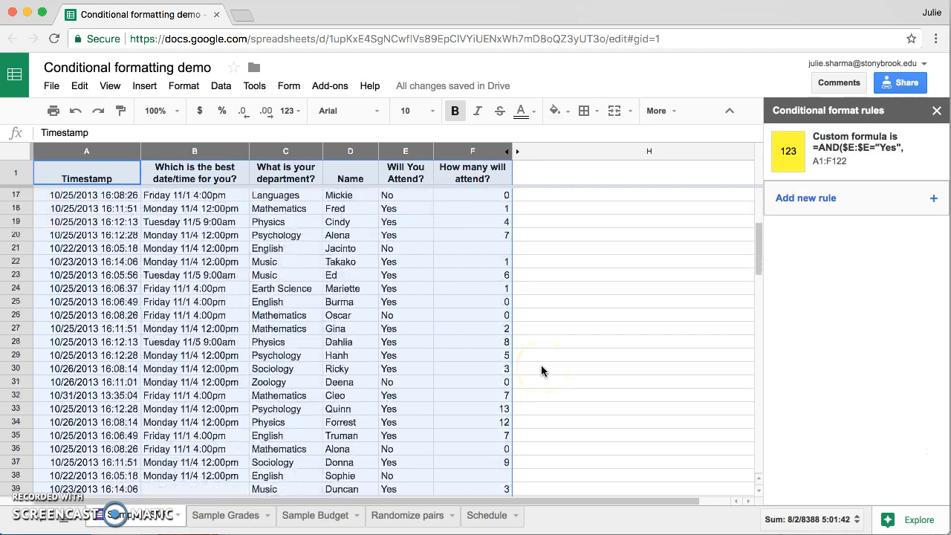
{"action": "scroll", "scroll_direction": "down", "scroll_amount": 3}
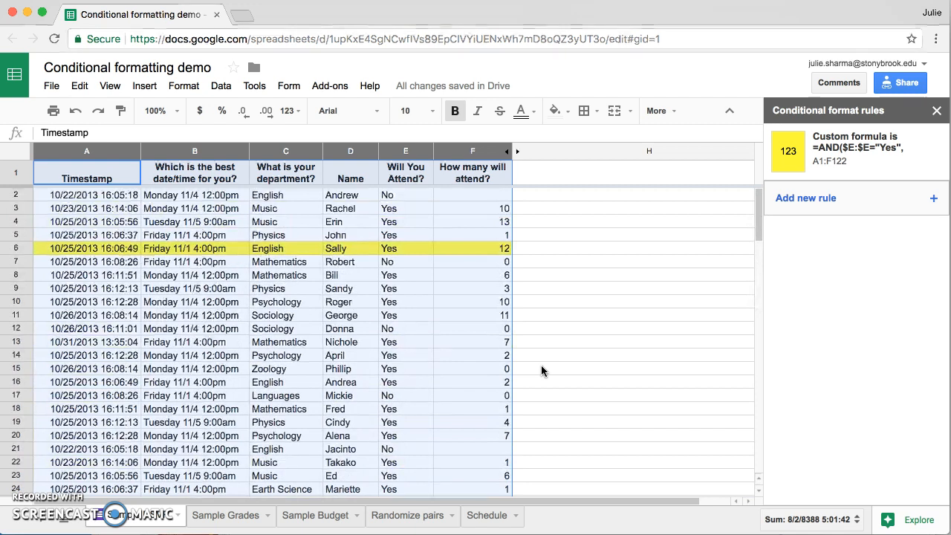
Reopen the yellow rule and copy its custom formula for reuse.
{"action": "left_click", "coordinate": [854, 152]}
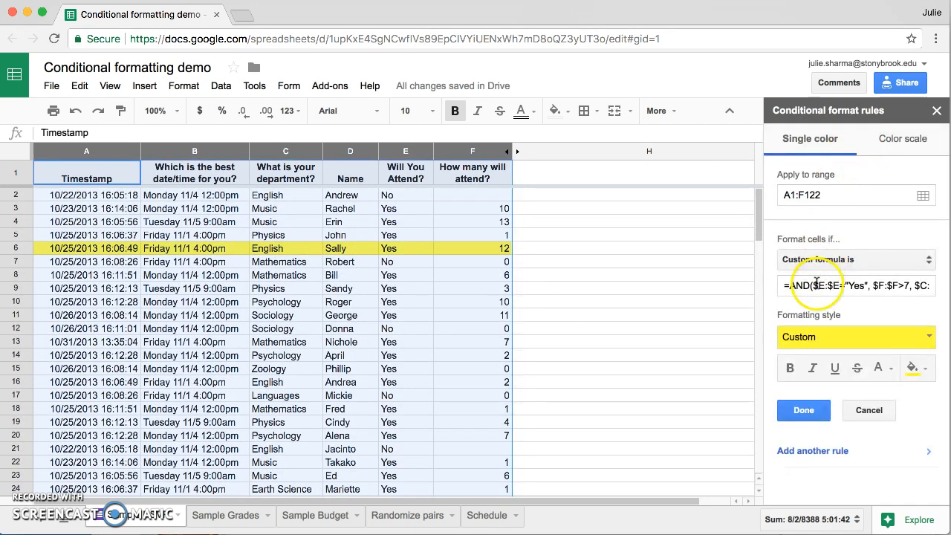
{"action": "right_click", "coordinate": [817, 285]}
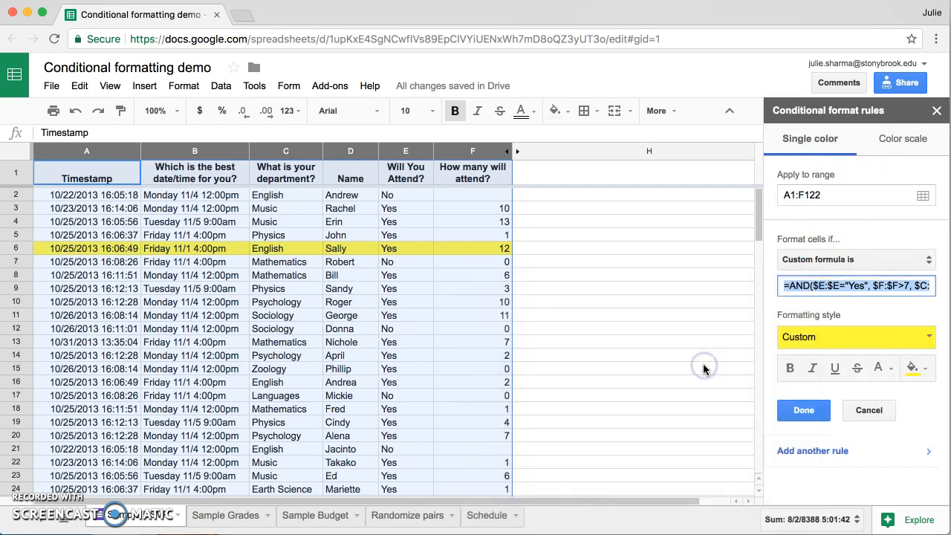
{"action": "mouse_move", "coordinate": [704, 368]}
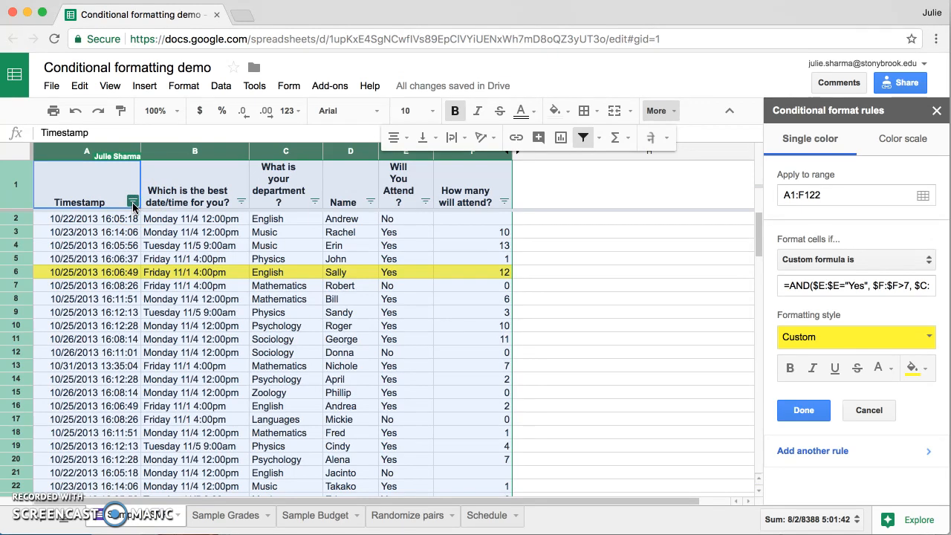
Filter the Timestamp column by custom formula =AND($E:$E="Yes", $F:$F>7, $C:$C="English").
{"action": "left_click", "coordinate": [132, 202]}
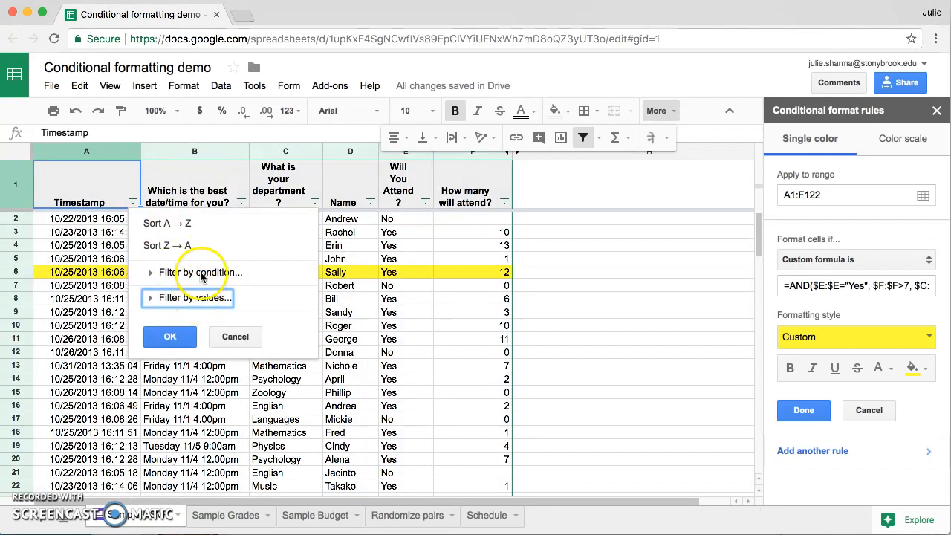
{"action": "left_click", "coordinate": [200, 272]}
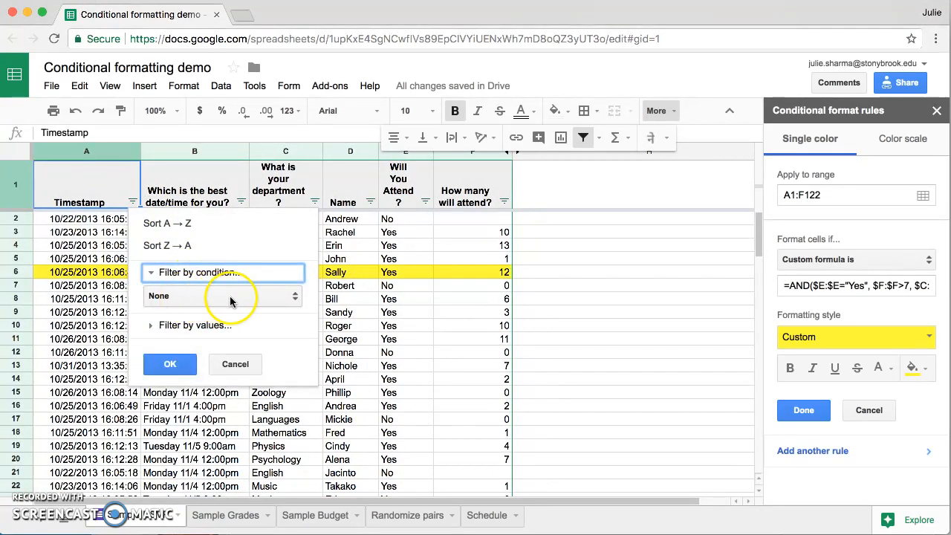
{"action": "left_click", "coordinate": [222, 295]}
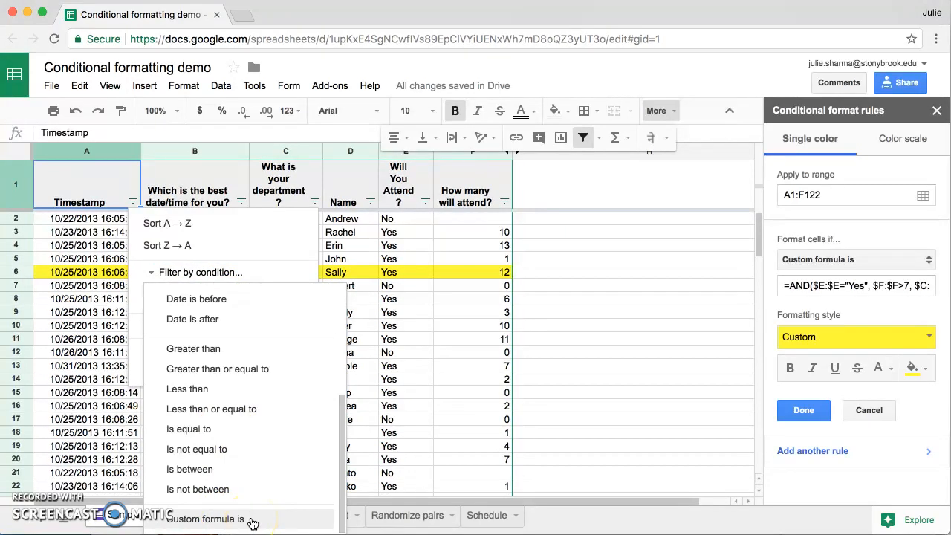
{"action": "left_click", "coordinate": [205, 518]}
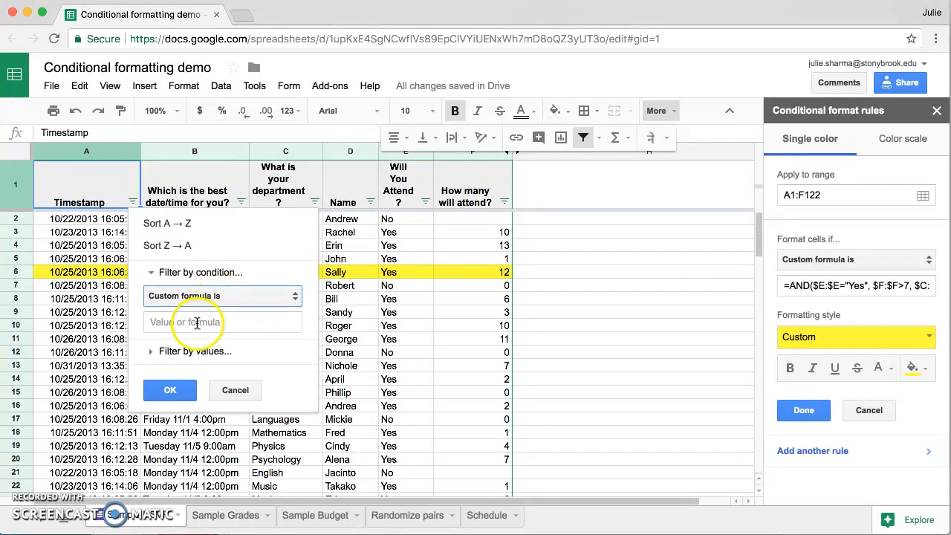
{"action": "type", "text": "\"Yes\", $F:$F>7, $C:$C=\"English\")"}
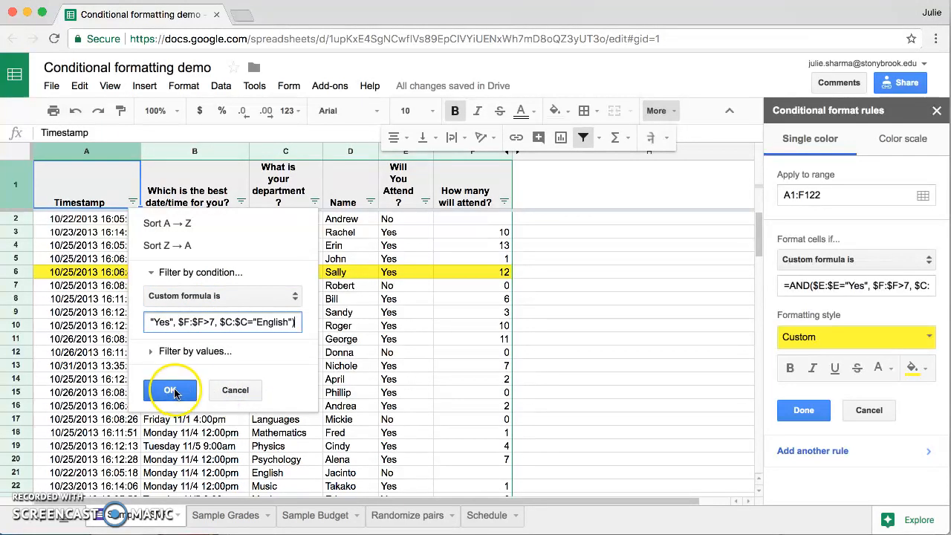
{"action": "left_click", "coordinate": [170, 389]}
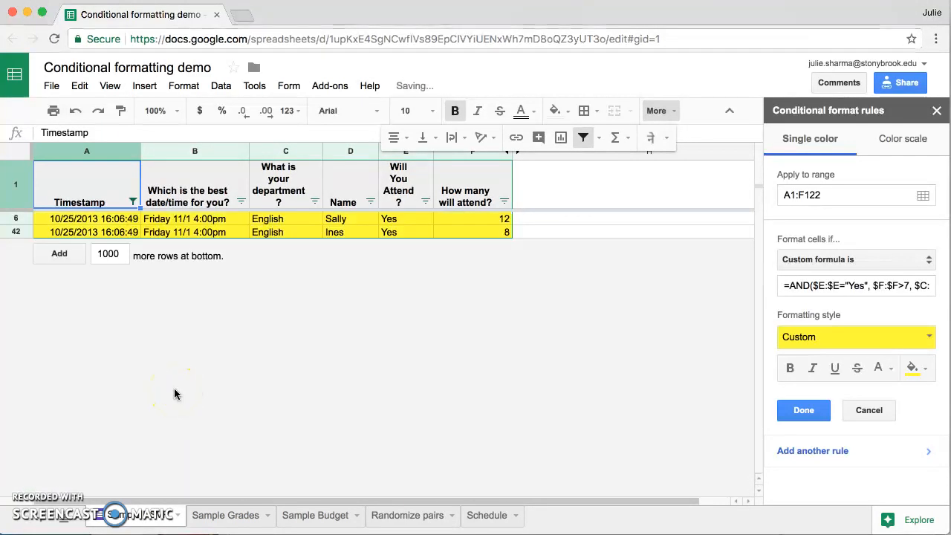